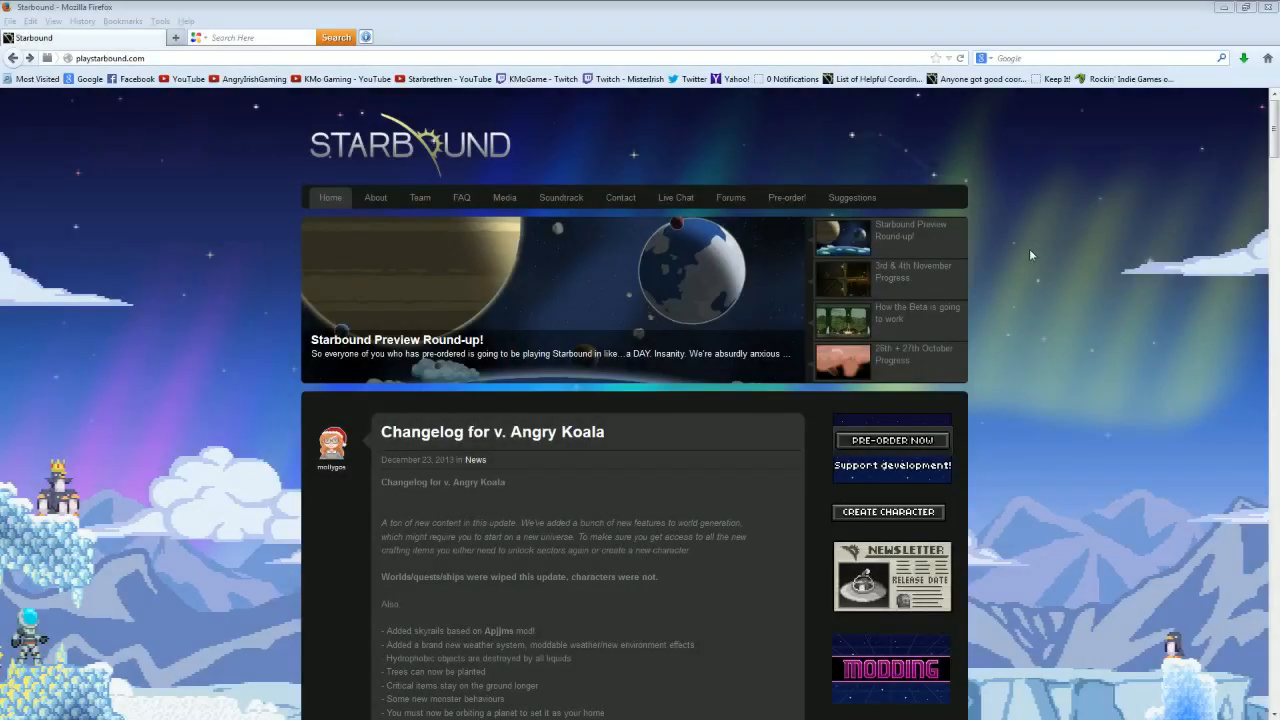
mouse_move(1036, 254)
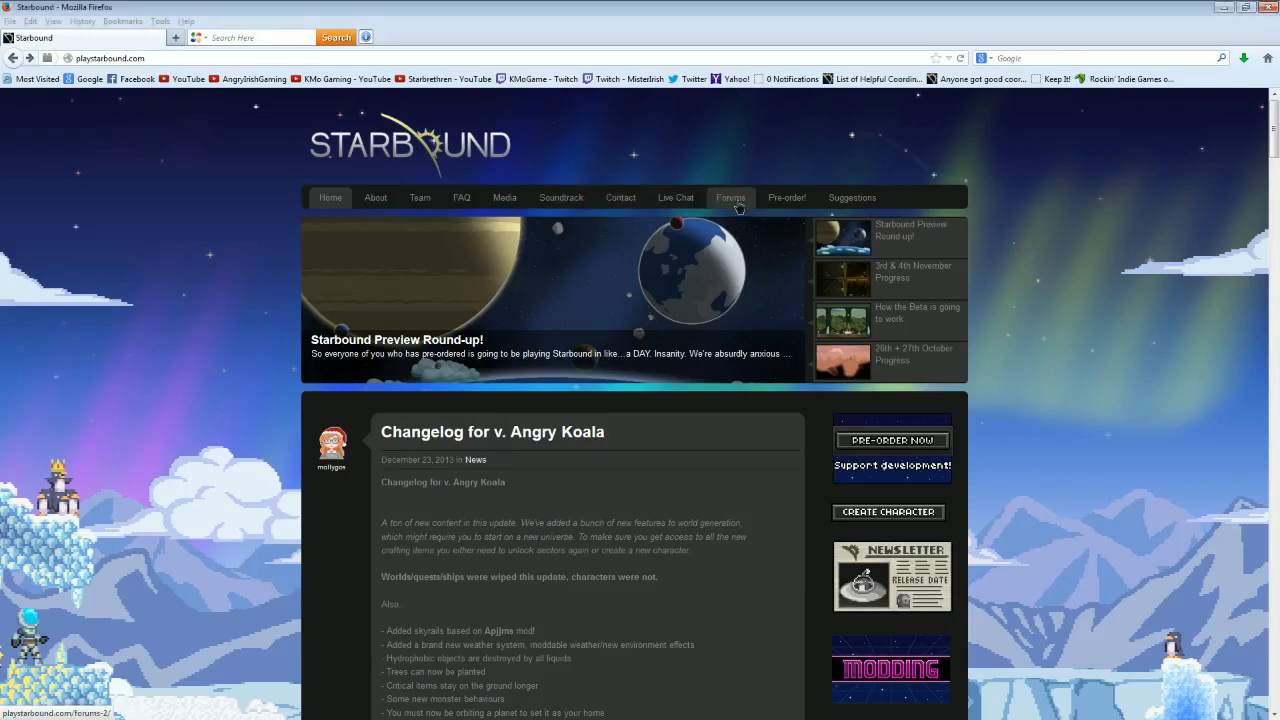
Step: Enter the Chucklefish Forums index from the site menu, accepting the forum rules prompt
left_click(730, 198)
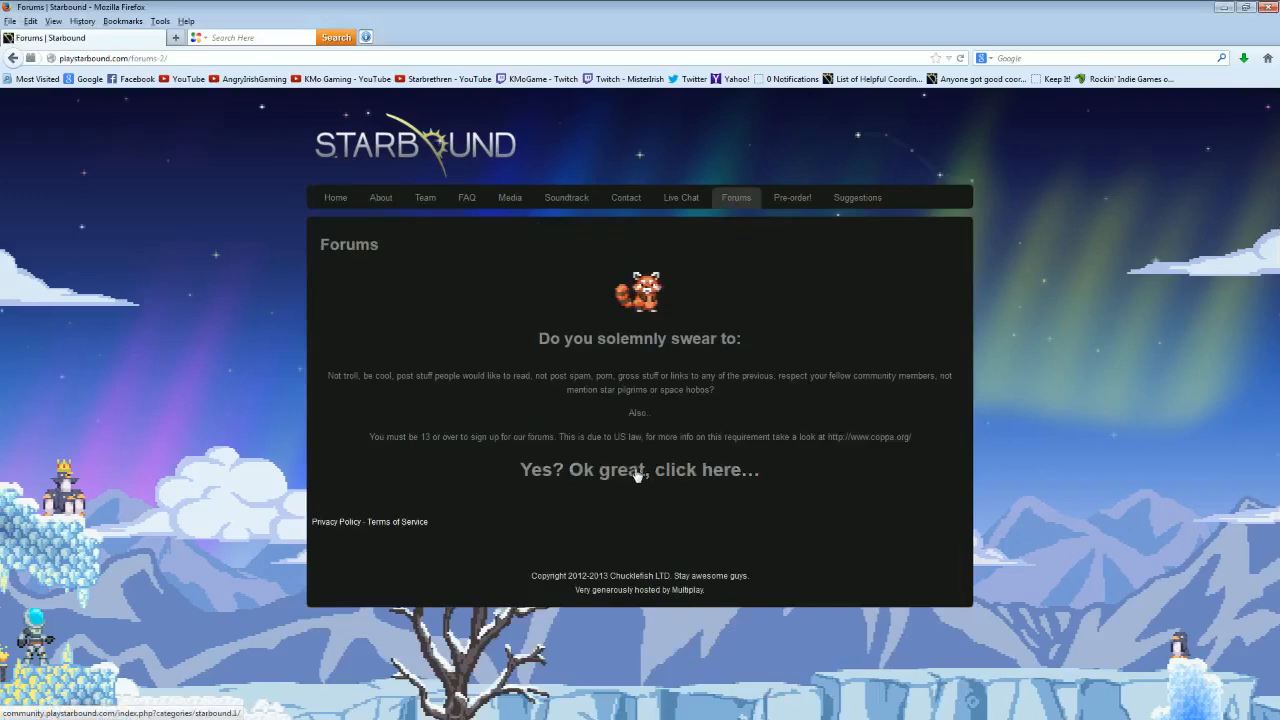
left_click(640, 470)
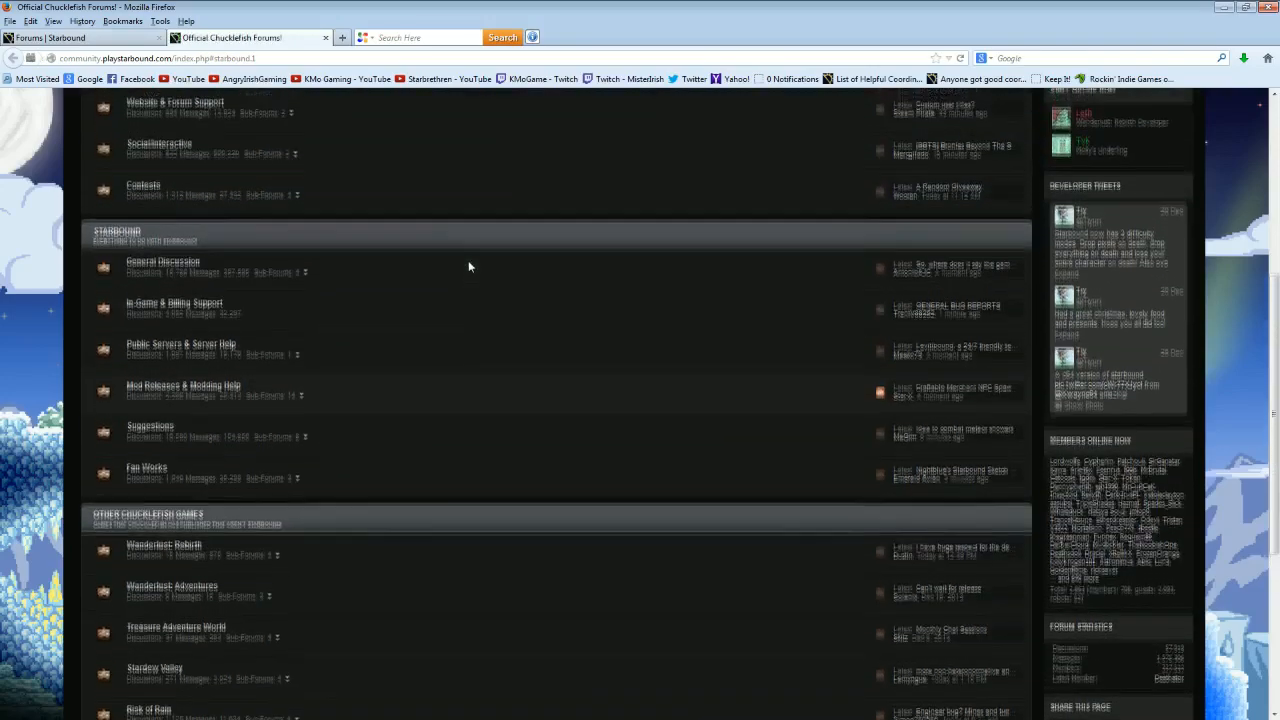
scroll("up", 3)
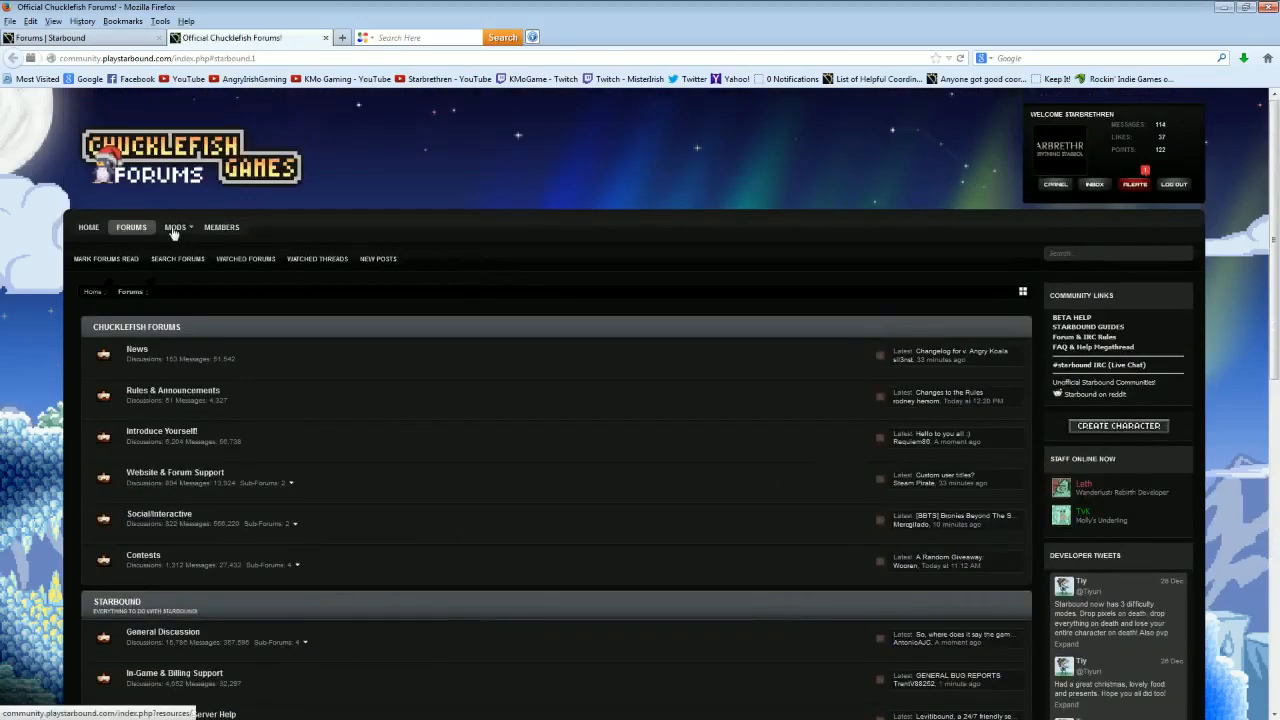
Step: Browse to the forum's Mods section listing featured mods and latest updates
left_click(174, 228)
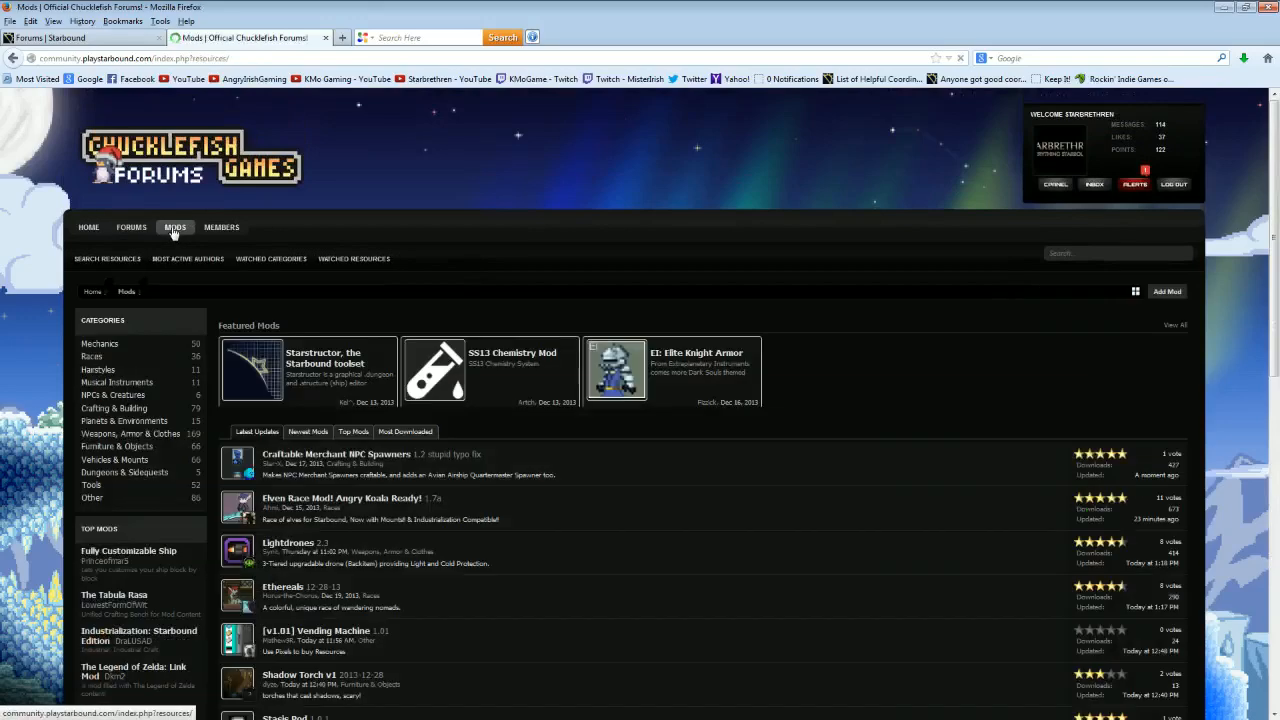
scroll("down", 3)
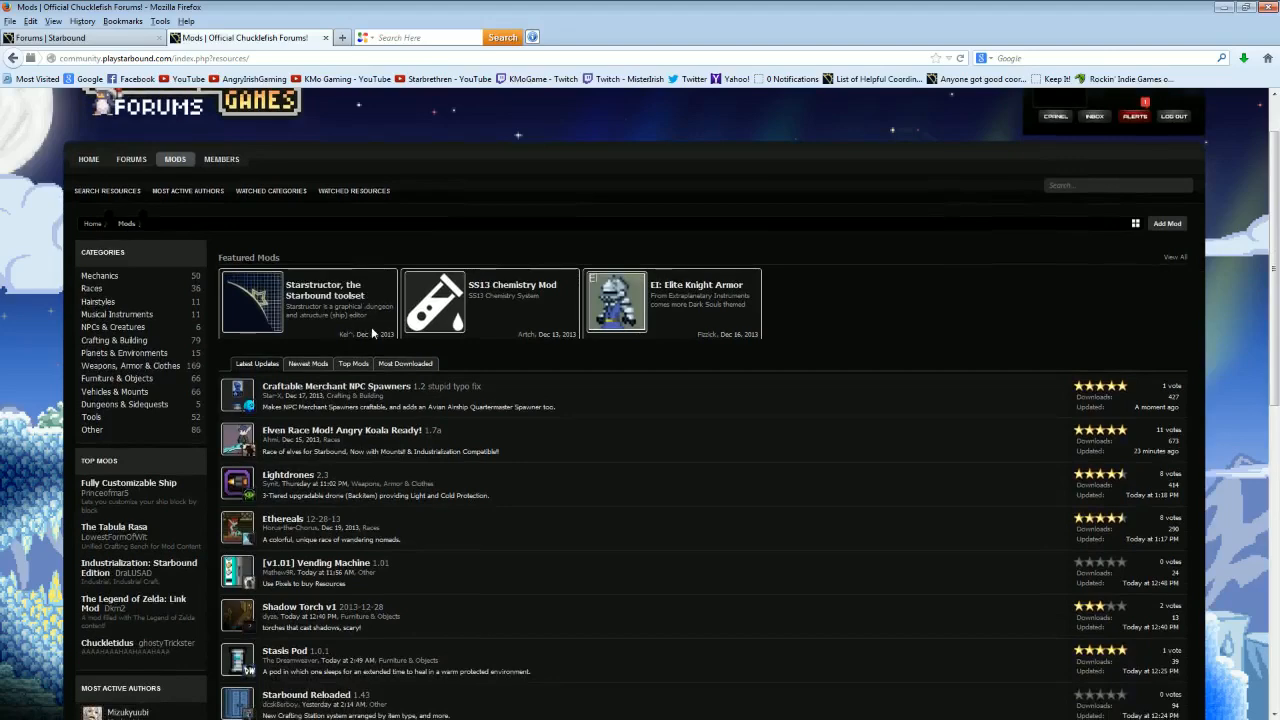
mouse_move(290, 476)
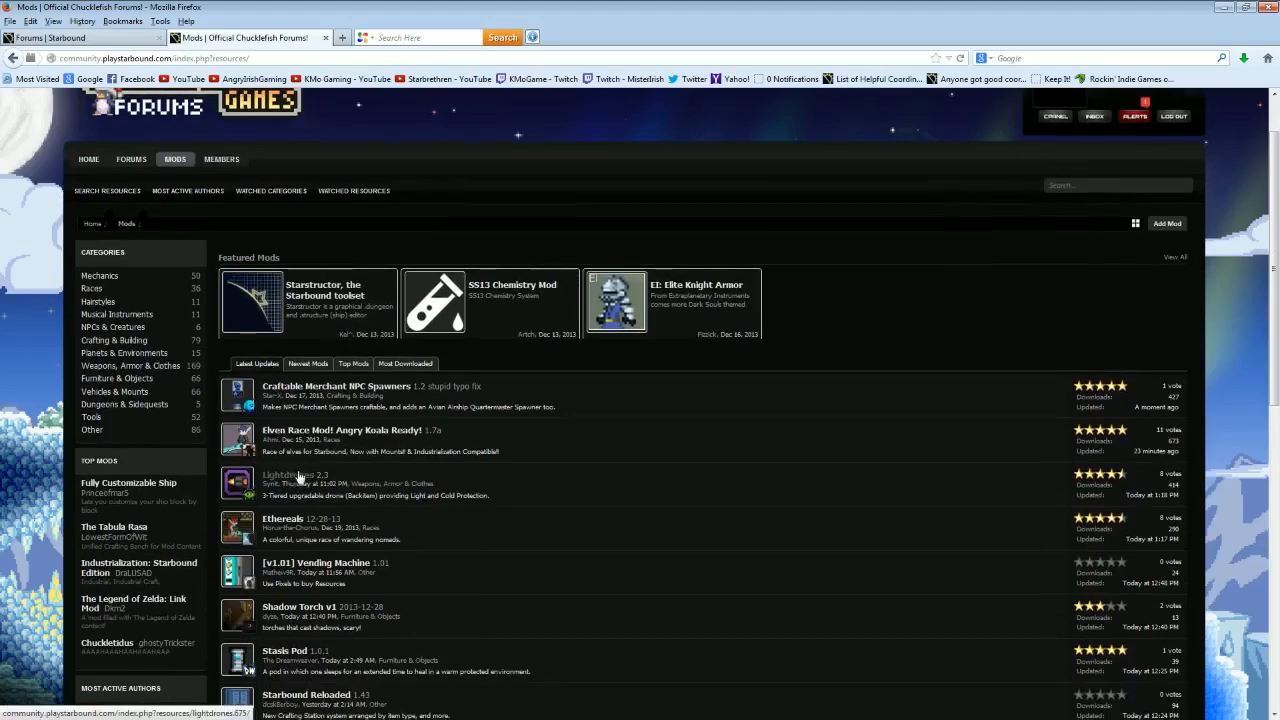
Step: View the Lightdrones mod page from the Latest Updates list and read its description
left_click(290, 476)
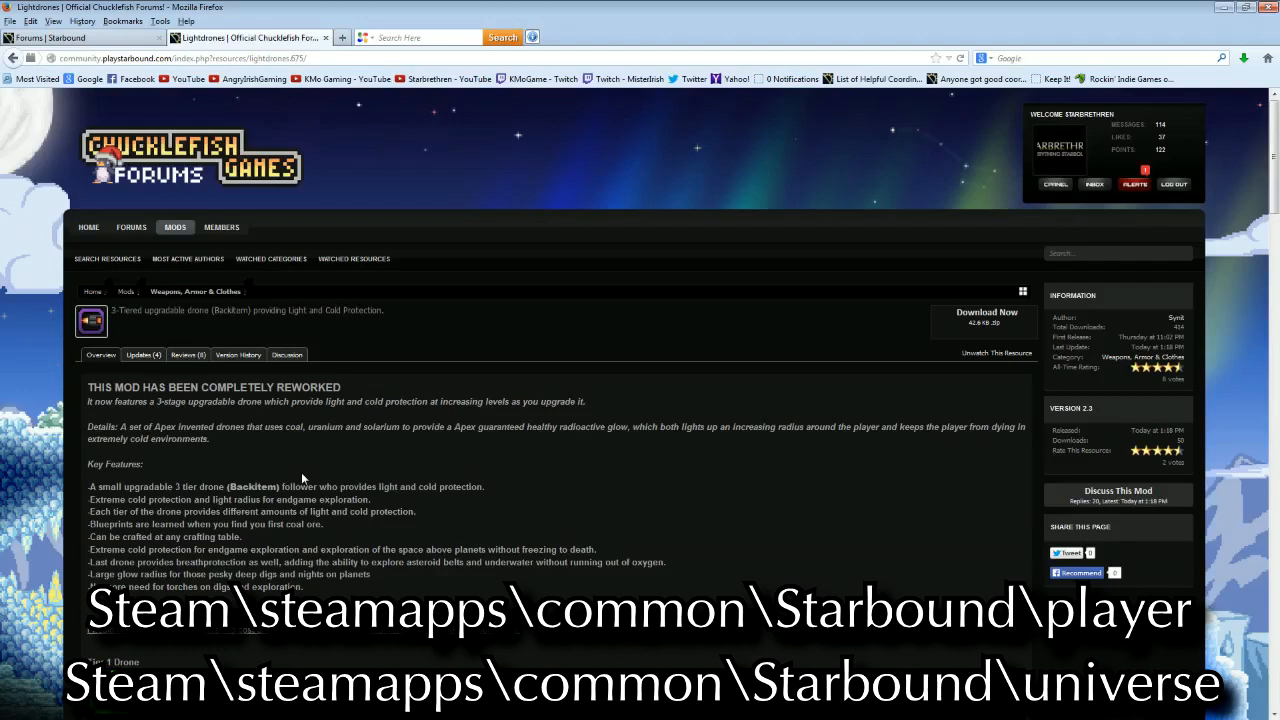
mouse_move(780, 412)
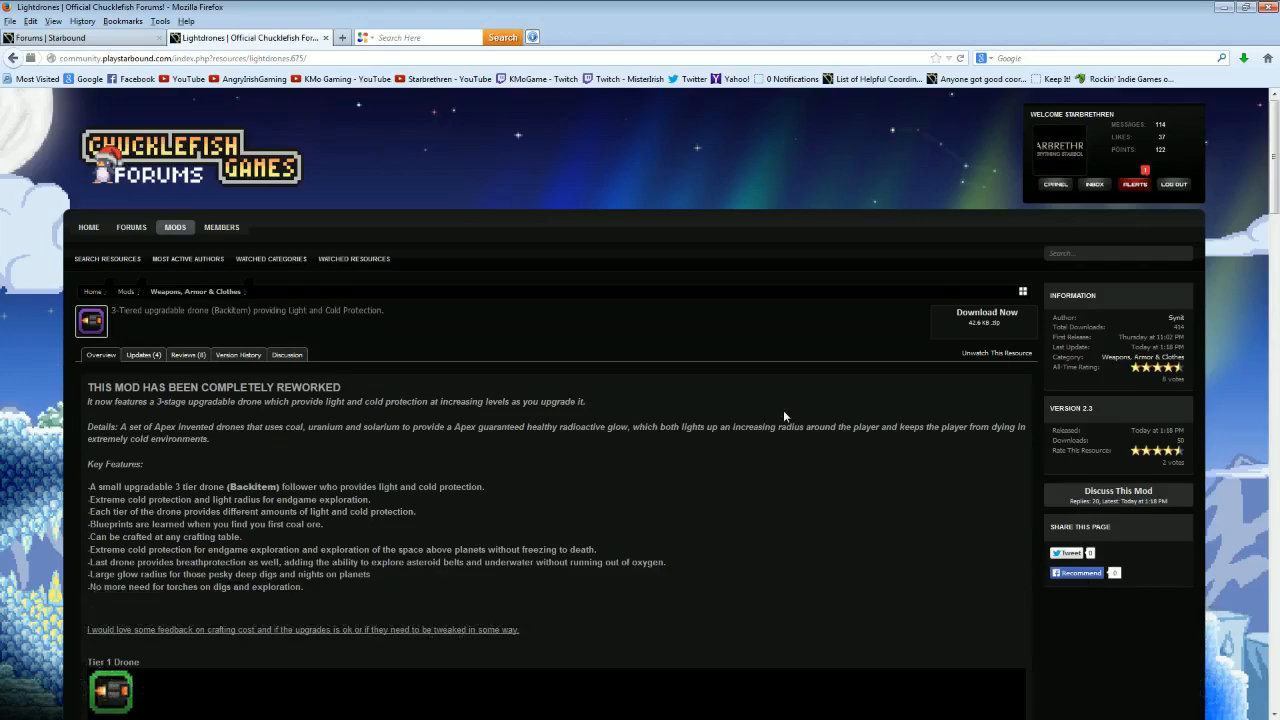
mouse_move(718, 414)
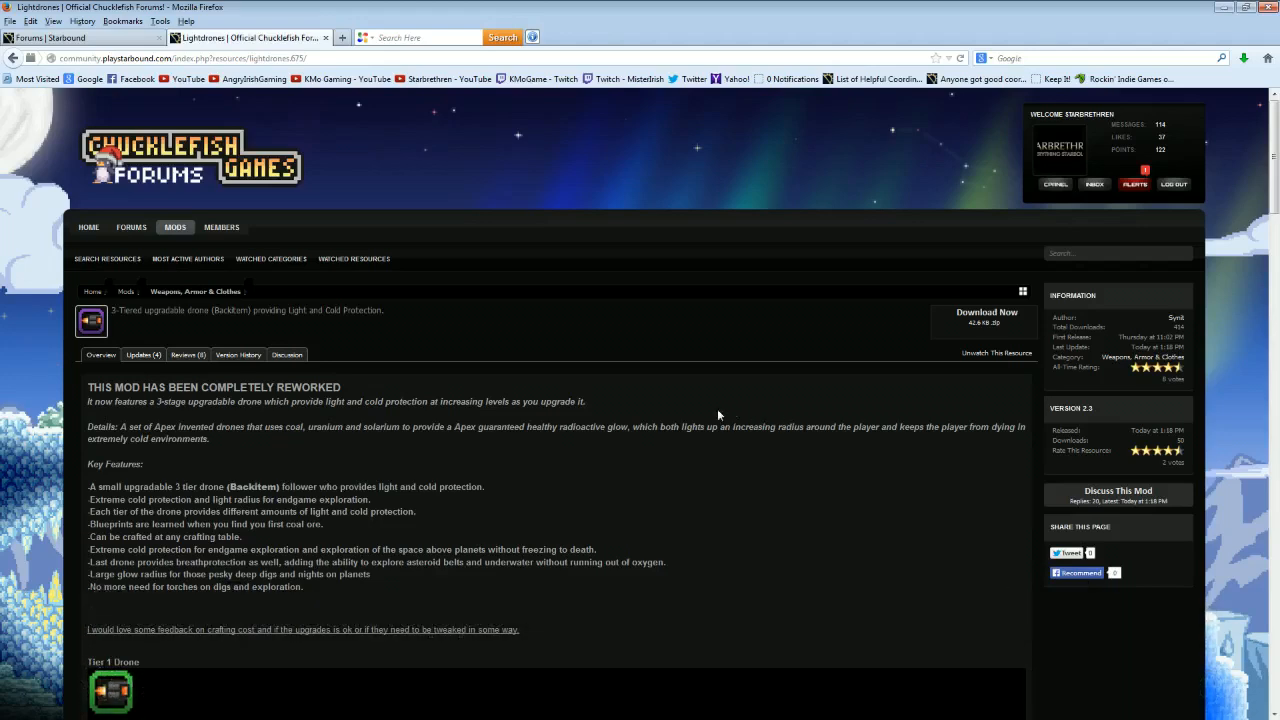
scroll("down", 3)
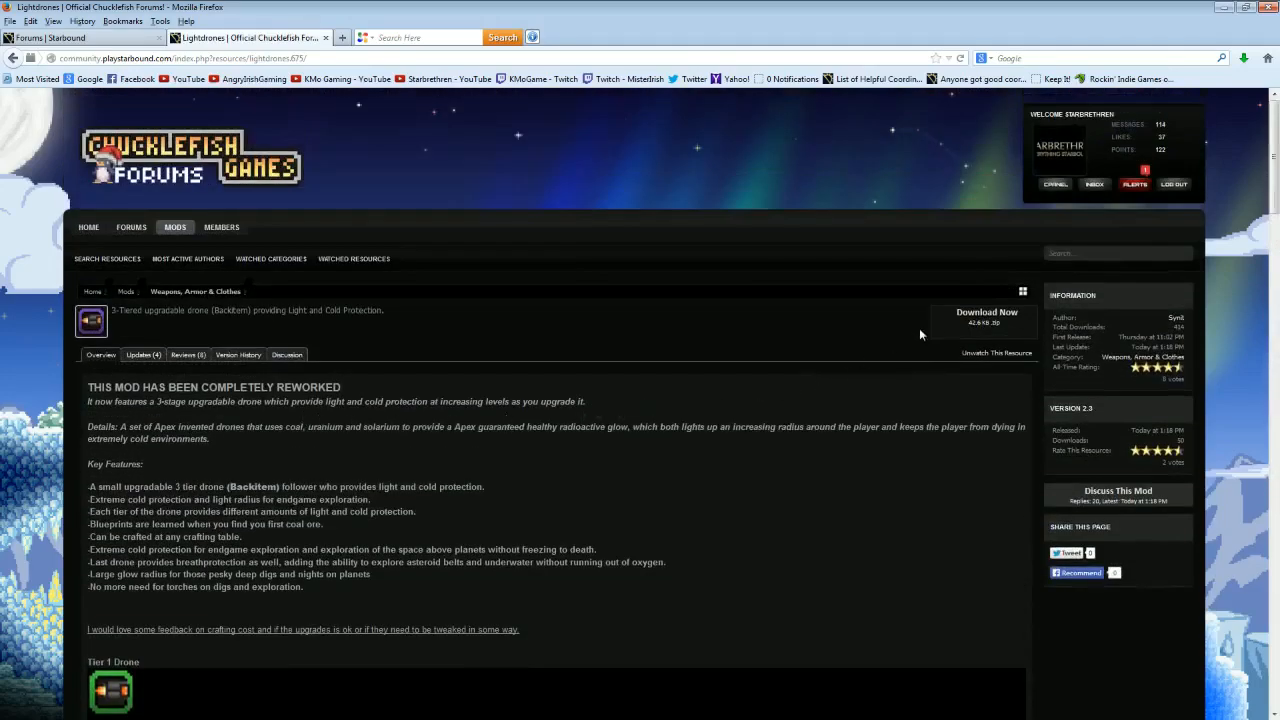
Step: Download Lightdrones 2.3.zip and confirm opening it with WinRAR
left_click(984, 312)
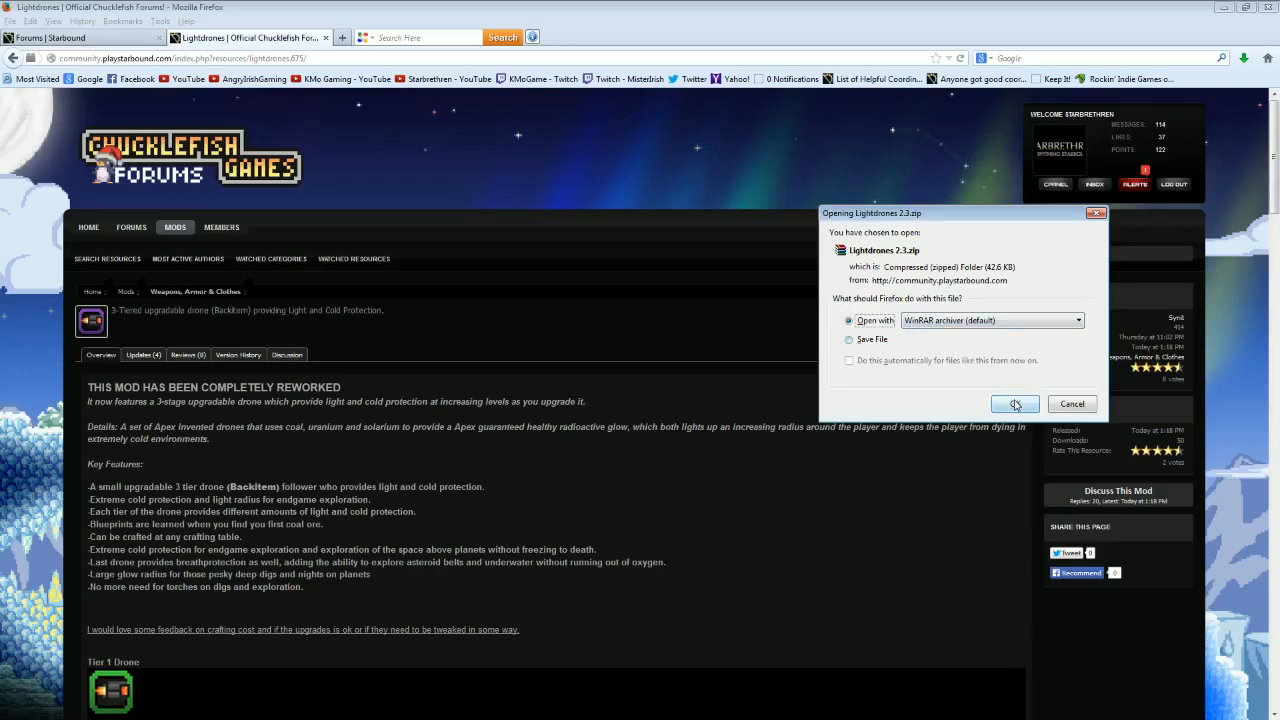
left_click(1012, 404)
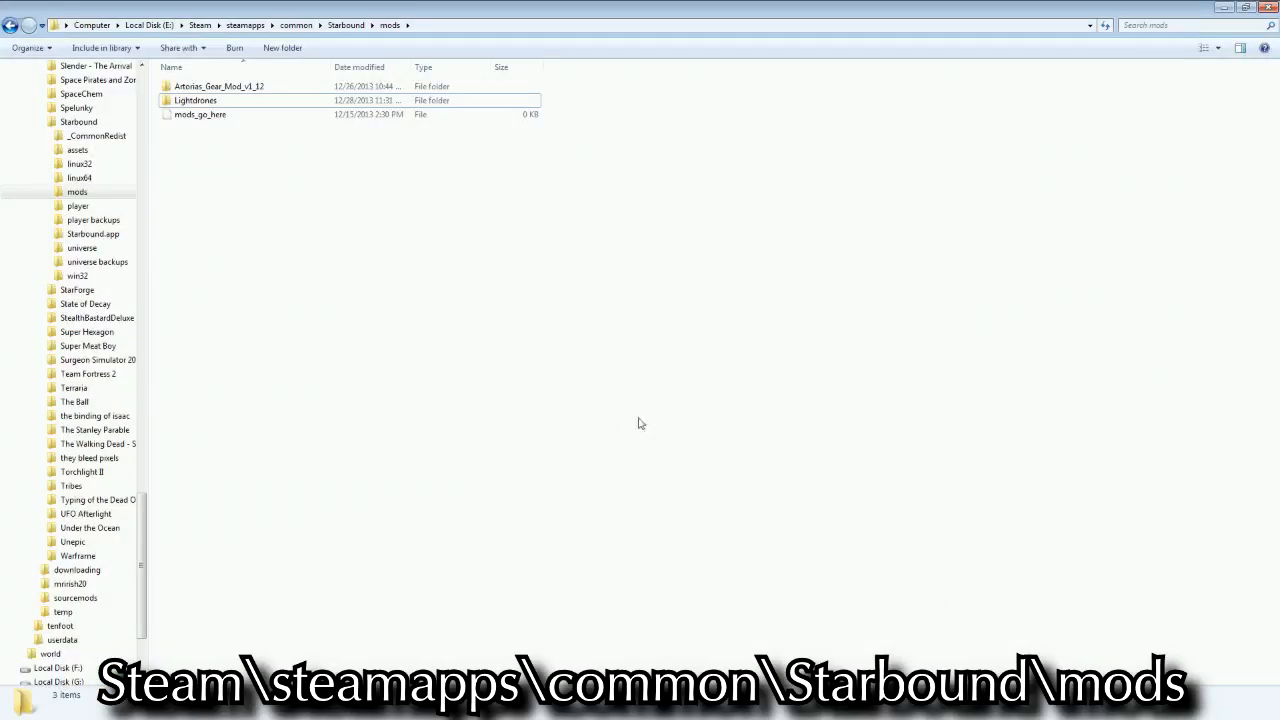
Step: Confirm the Lightdrones folder sits in Starbound\mods, launch Starbound and load the first character
left_click(196, 100)
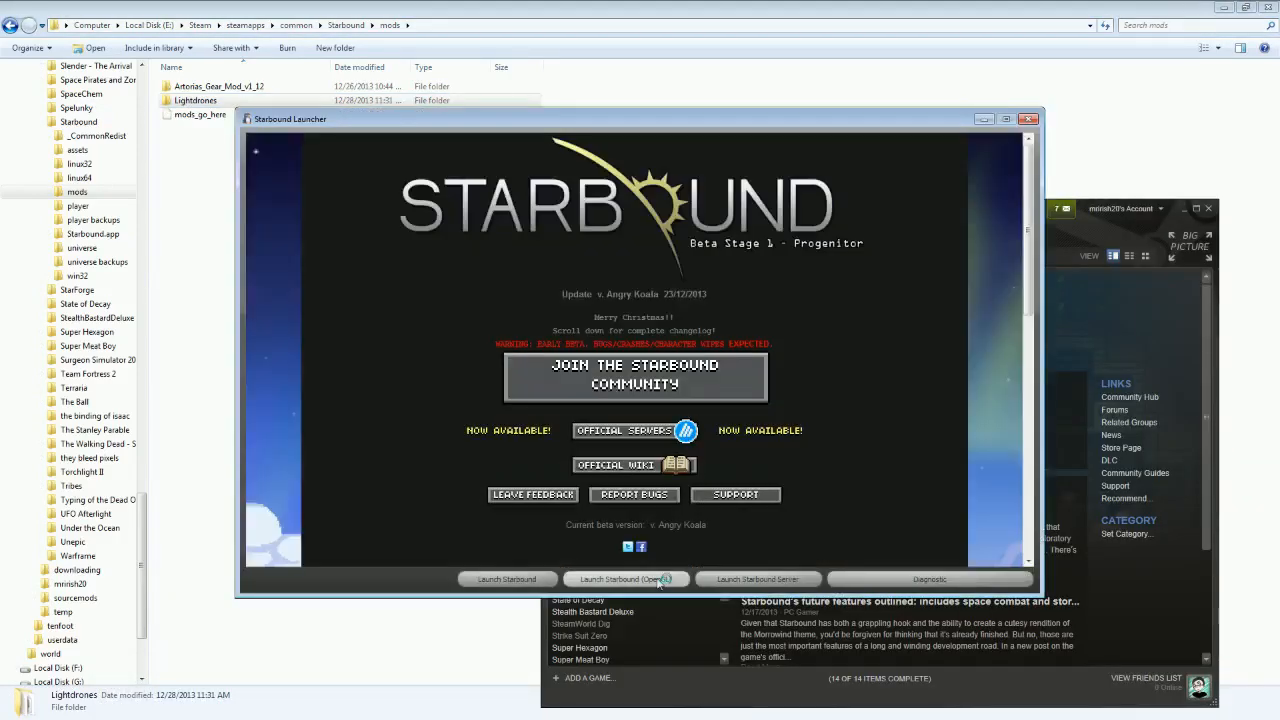
left_click(624, 580)
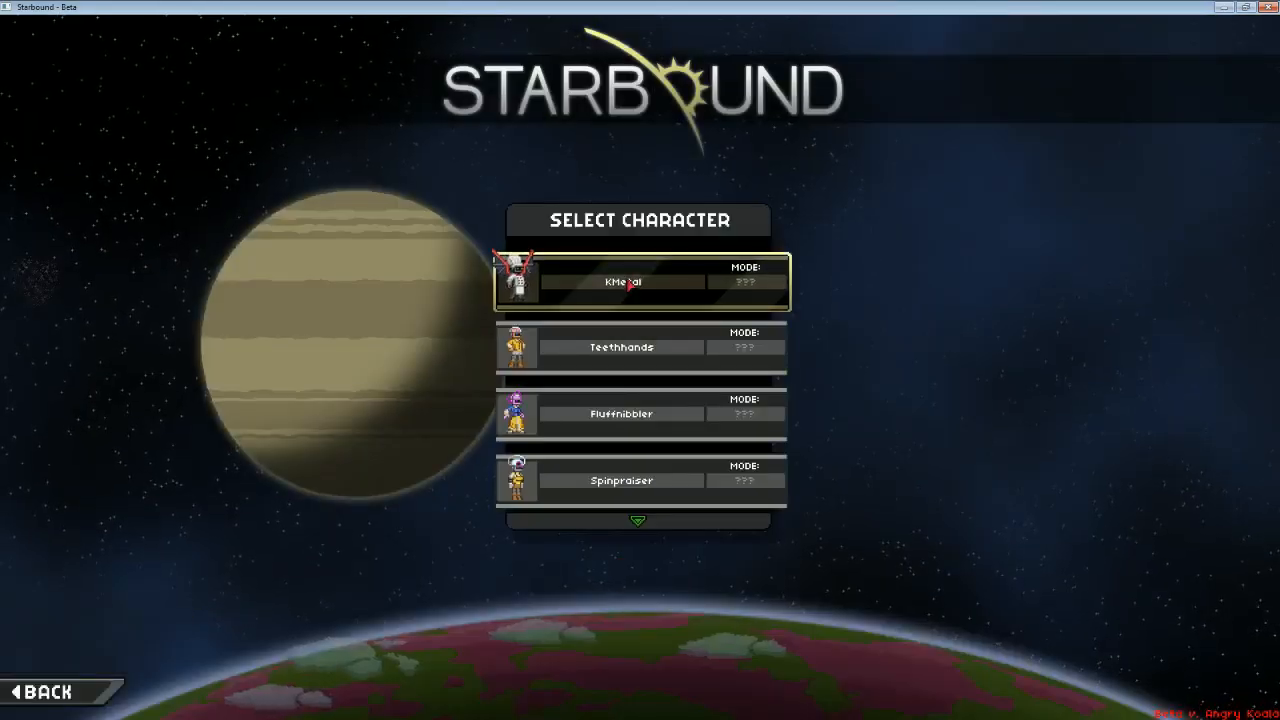
left_click(640, 280)
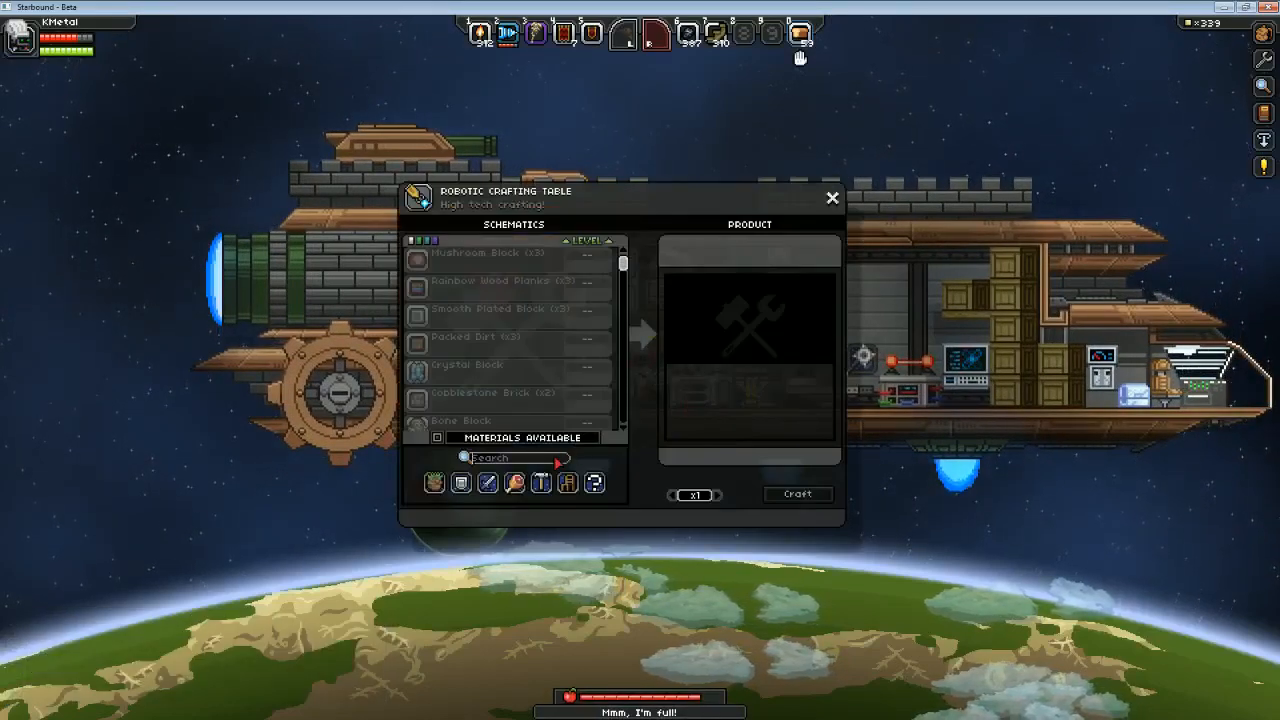
Step: Search the Robotic Crafting Table for 'light' to list the Lightdrone schematics
type("light")
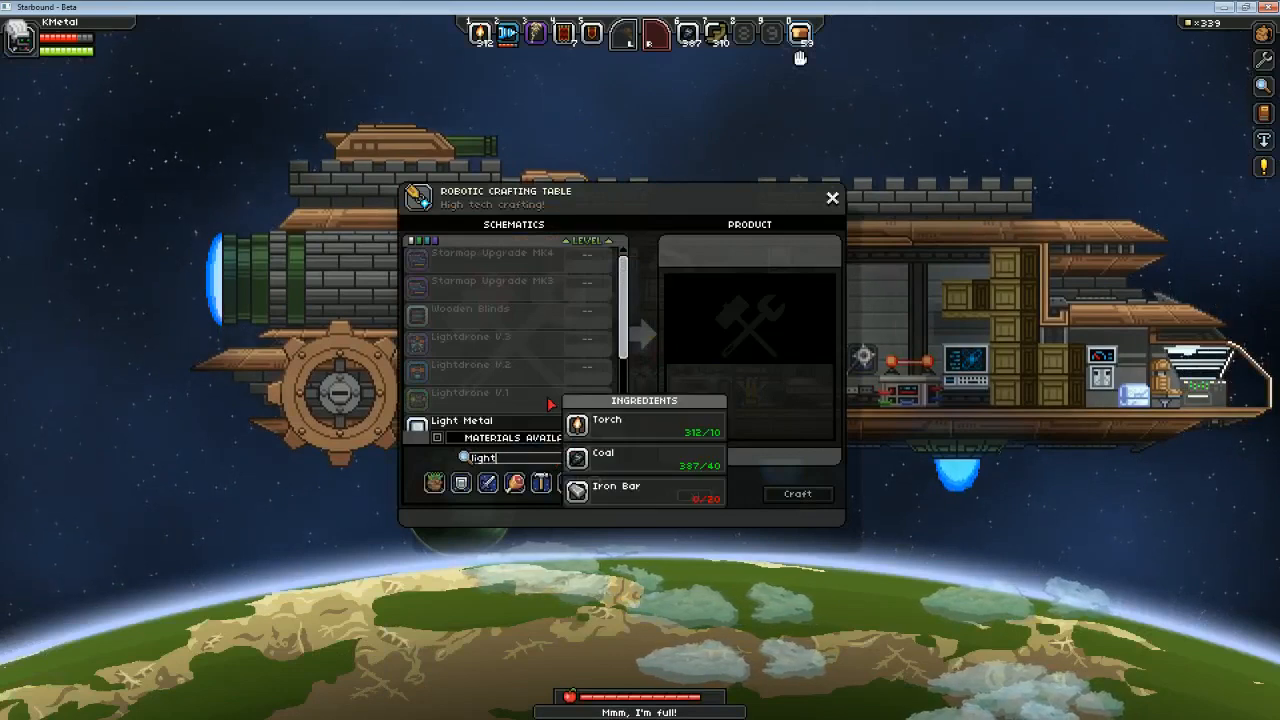